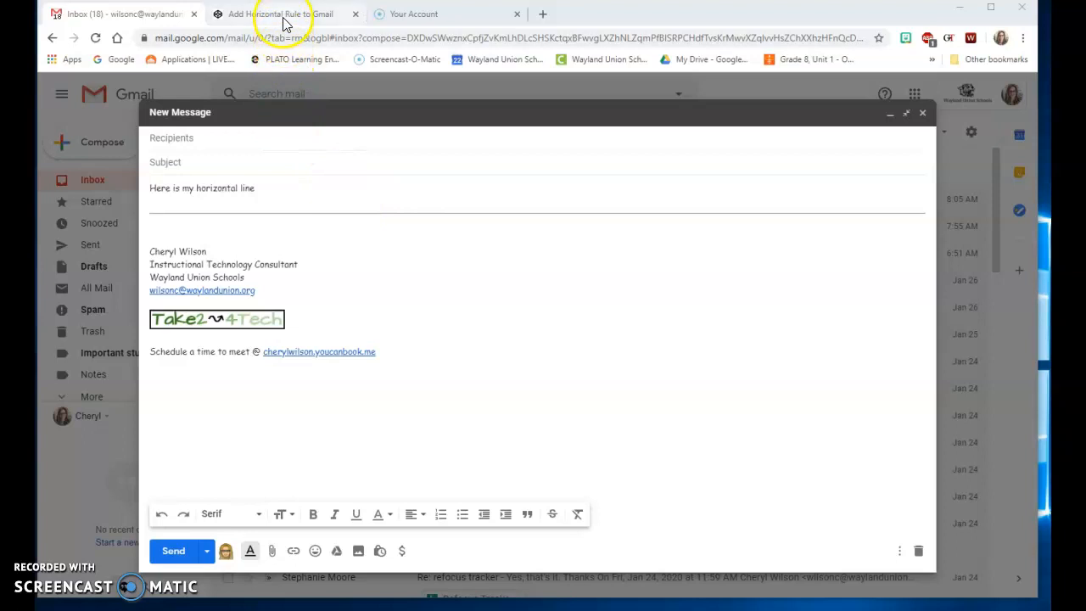
Switch from the Gmail draft to the CodePen 'Add Horizontal Rule to Gmail' page
{"action": "left_click", "coordinate": [280, 13]}
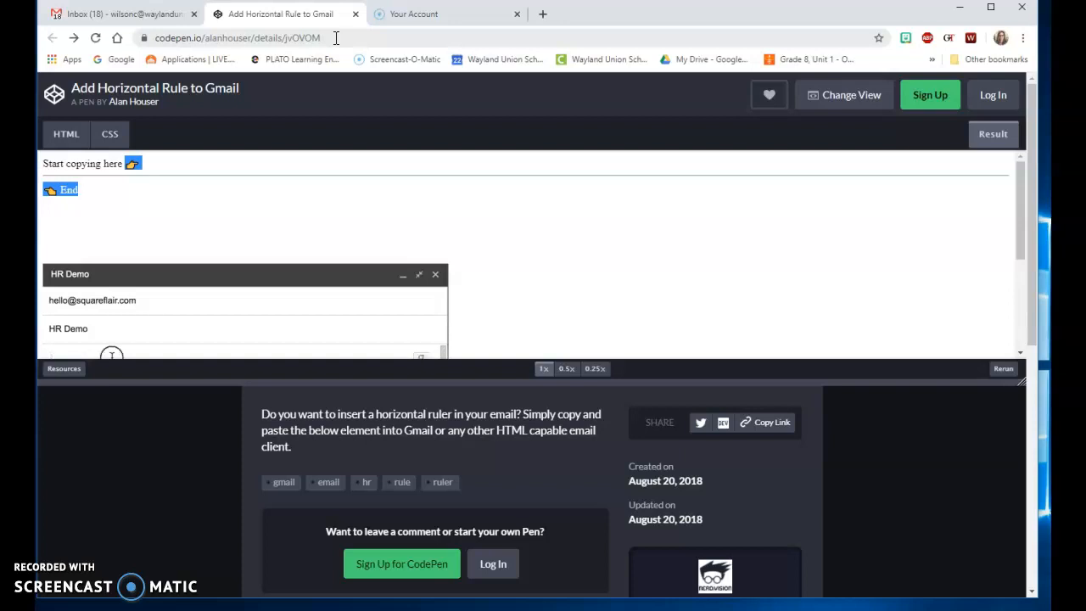
{"action": "type", "text": "I want a"}
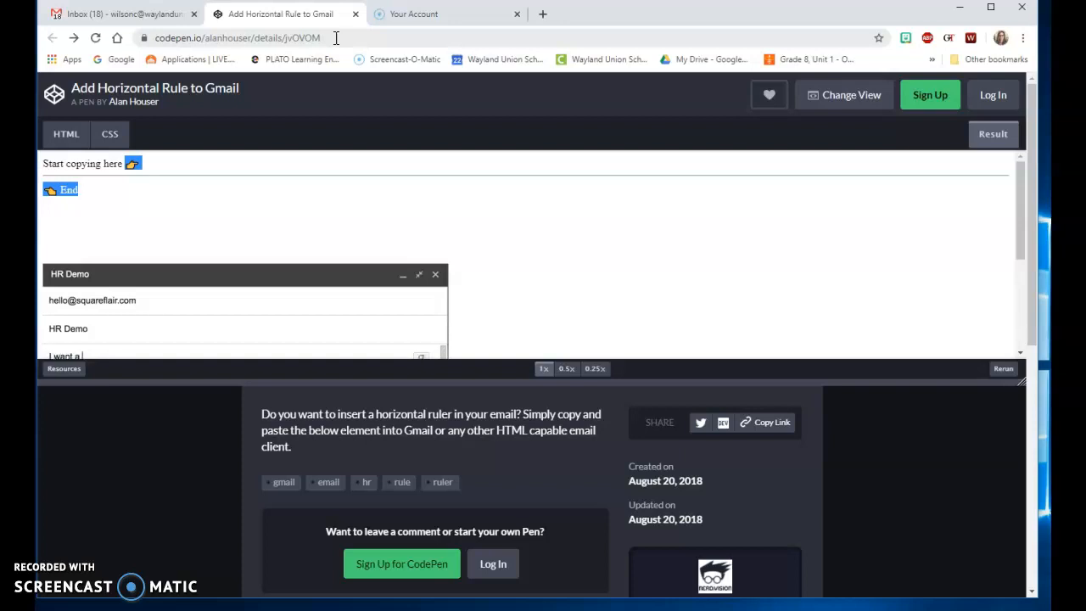
{"action": "type", "text": "line!"}
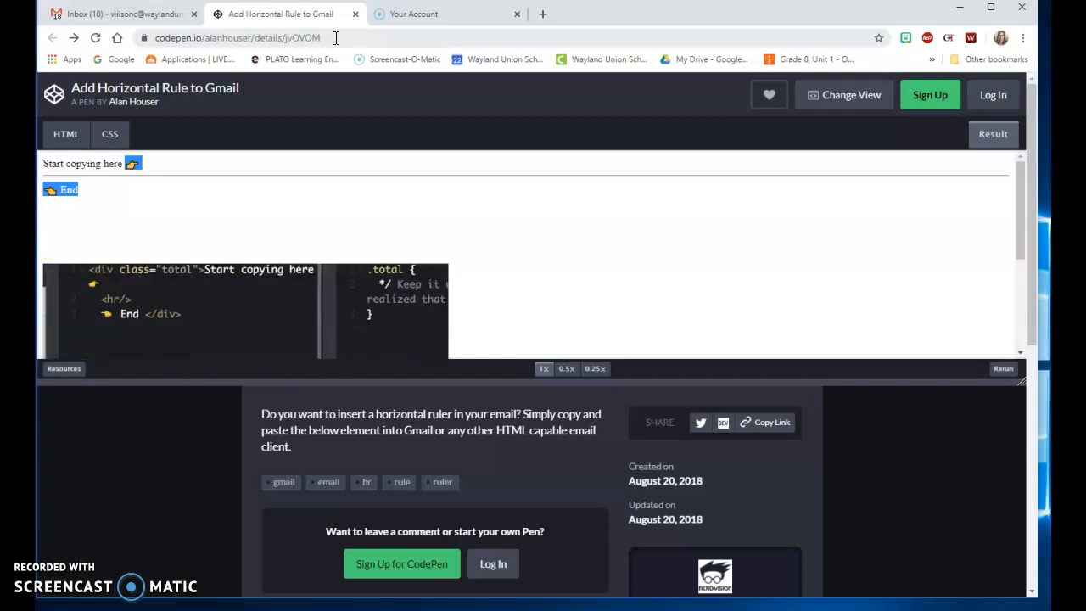
{"action": "mouse_move", "coordinate": [320, 204]}
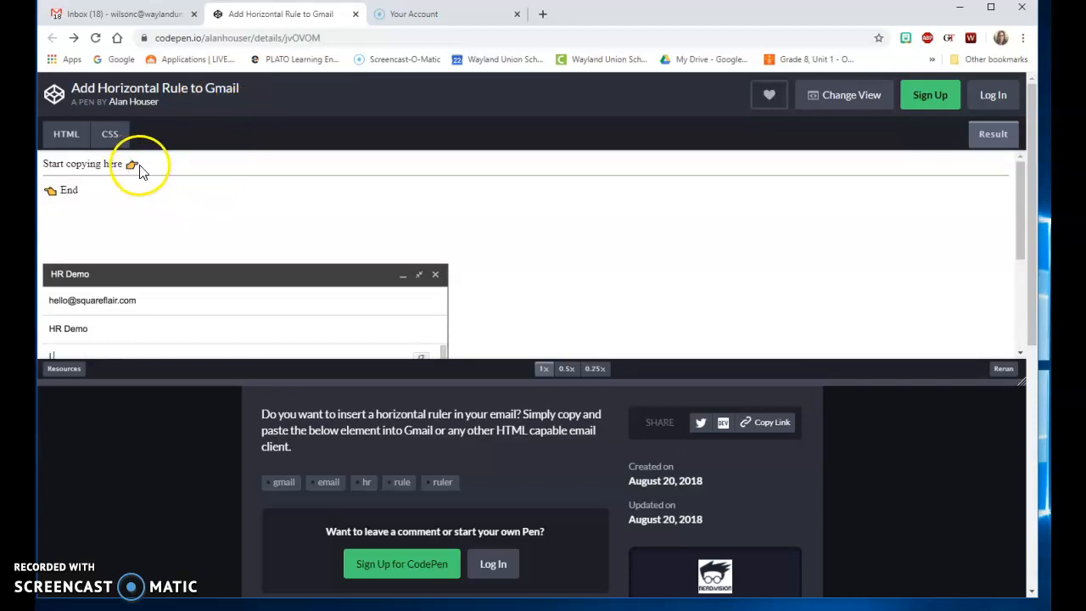
Copy the horizontal line block between 'Start copying here' and 'End', then return to the Gmail draft
{"action": "left_click", "coordinate": [139, 163]}
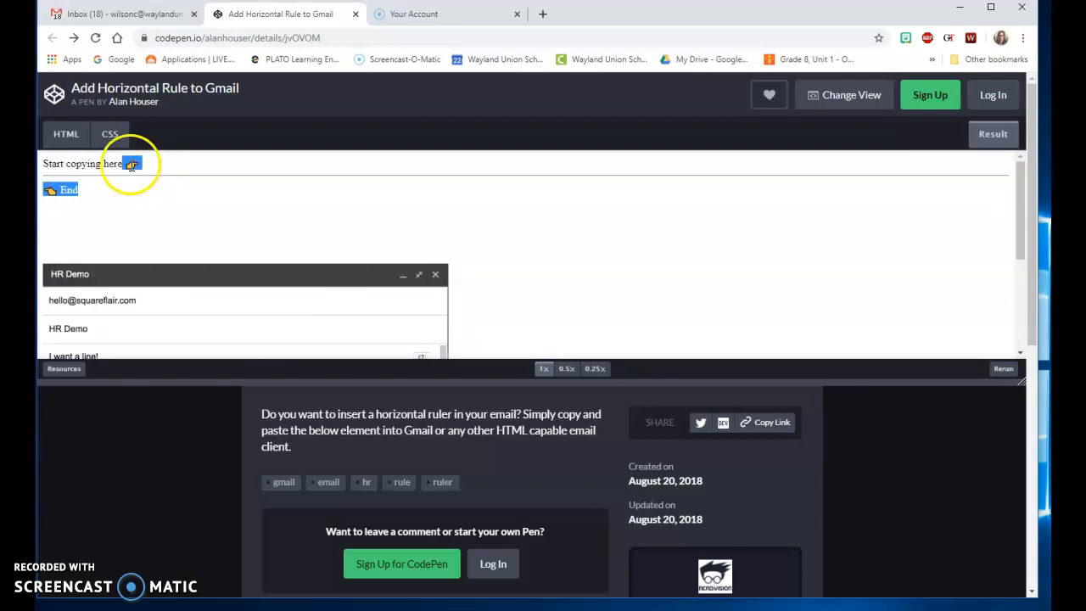
{"action": "right_click", "coordinate": [132, 162]}
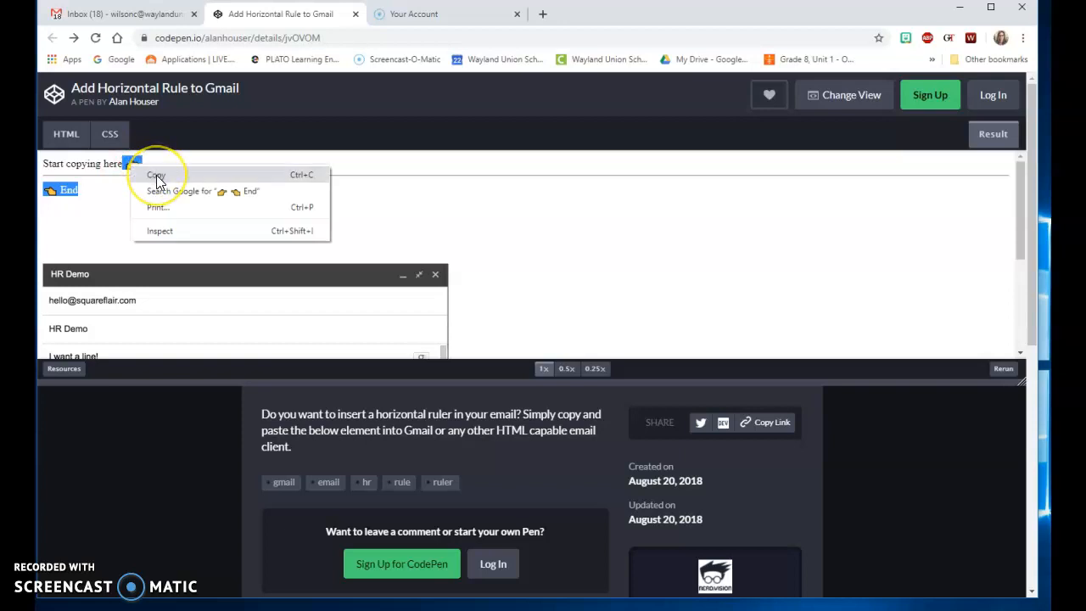
{"action": "left_click", "coordinate": [156, 175]}
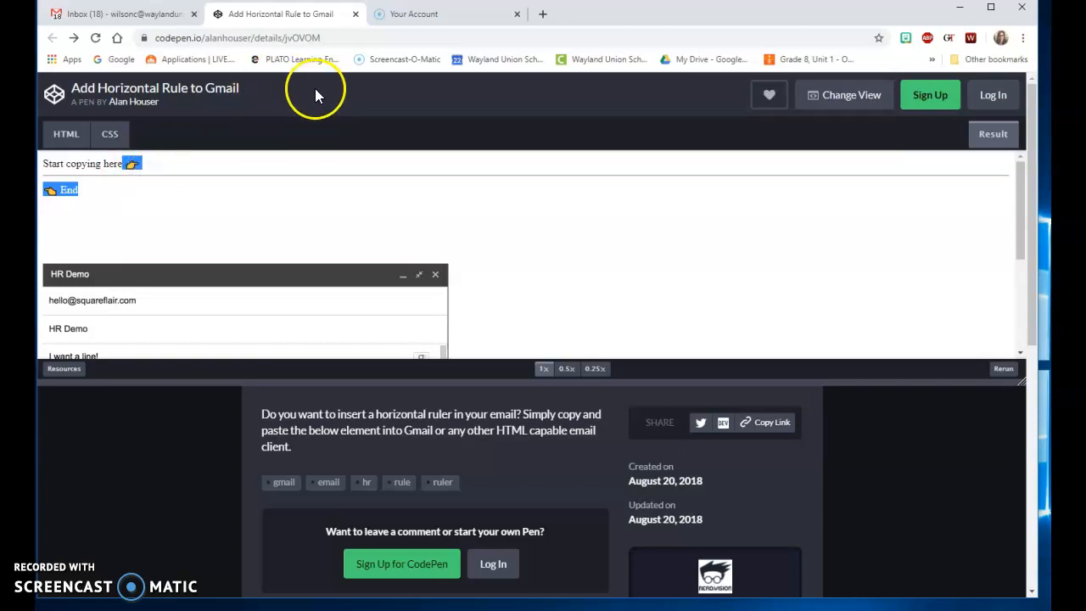
{"action": "left_click", "coordinate": [119, 14]}
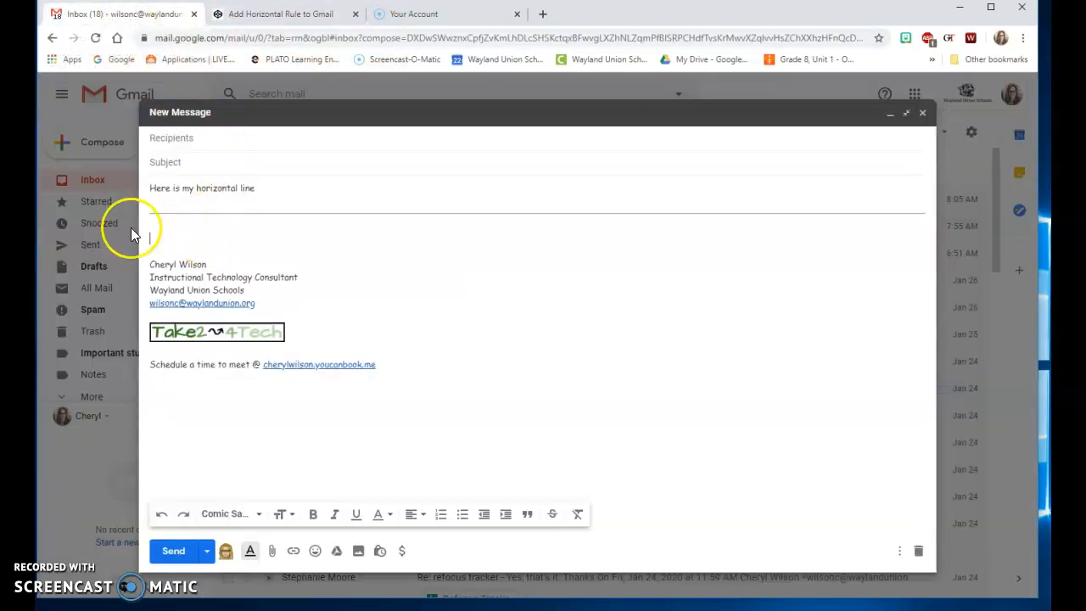
Paste the copied horizontal line into the message body beneath 'Here is my horizontal line'
{"action": "right_click", "coordinate": [151, 236]}
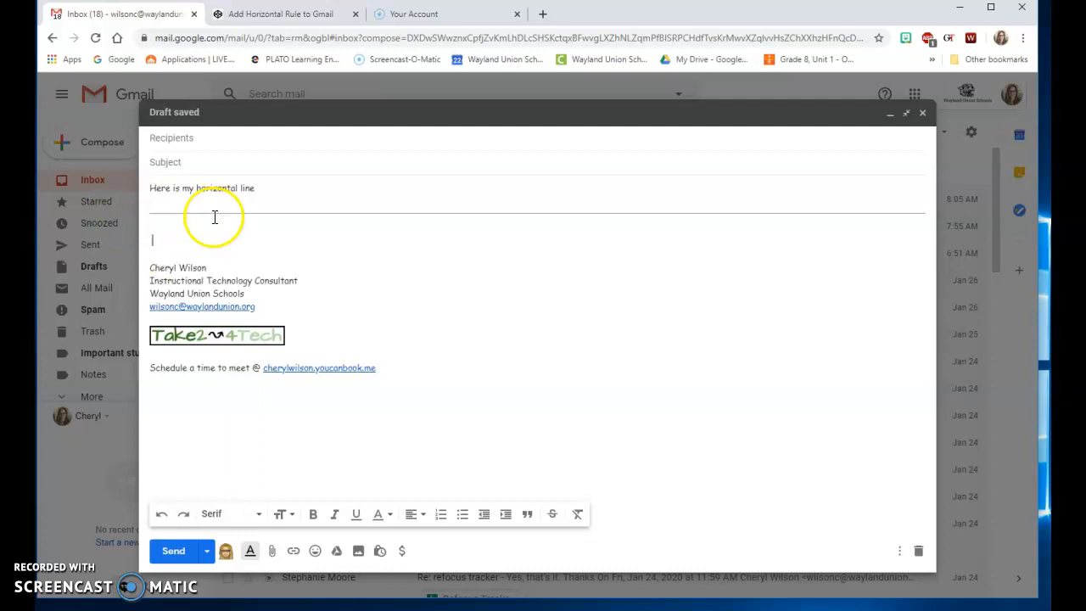
{"action": "mouse_move", "coordinate": [279, 26]}
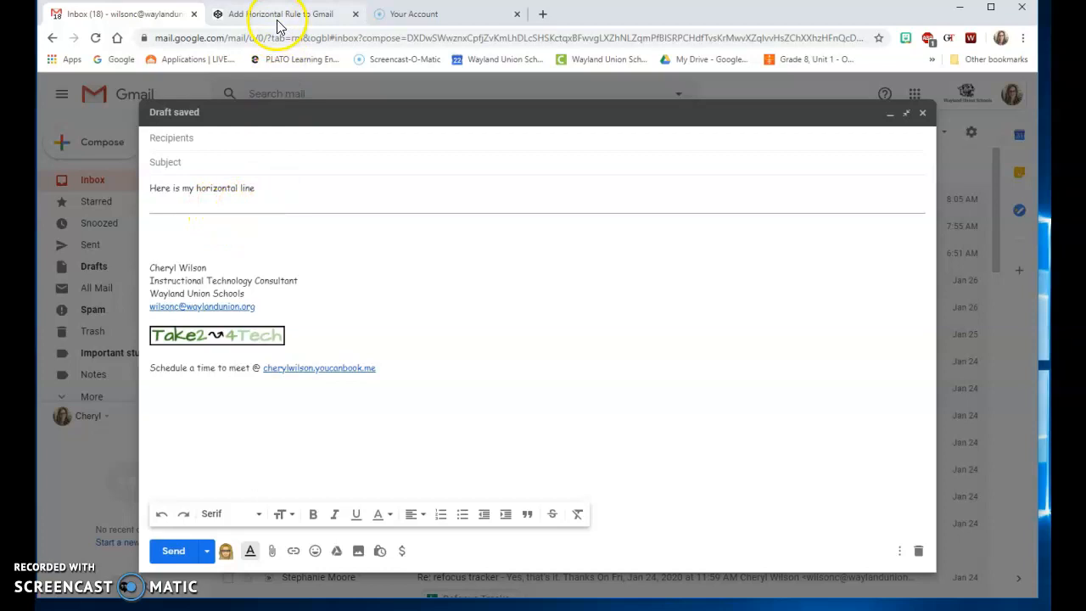
Return to the CodePen horizontal rule page and enter the text 'I want a link'
{"action": "left_click", "coordinate": [280, 13]}
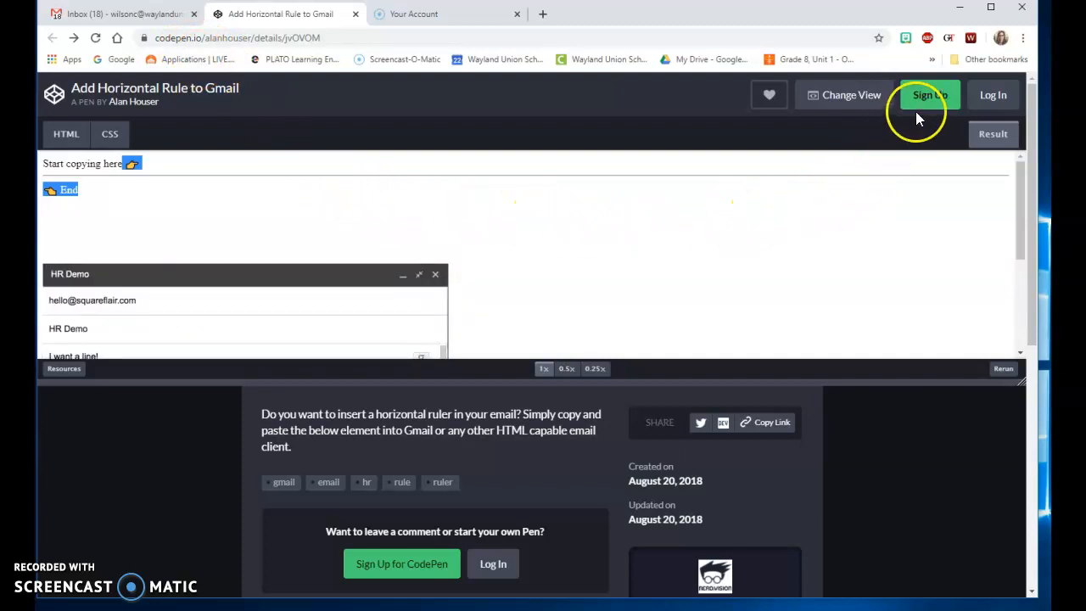
{"action": "mouse_move", "coordinate": [681, 152]}
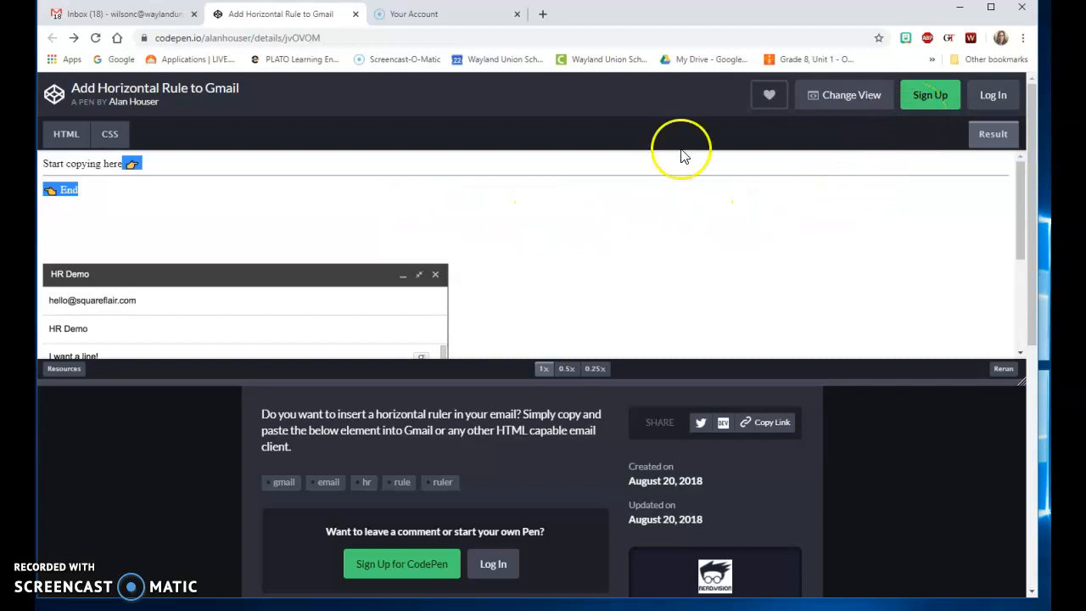
{"action": "mouse_move", "coordinate": [217, 197]}
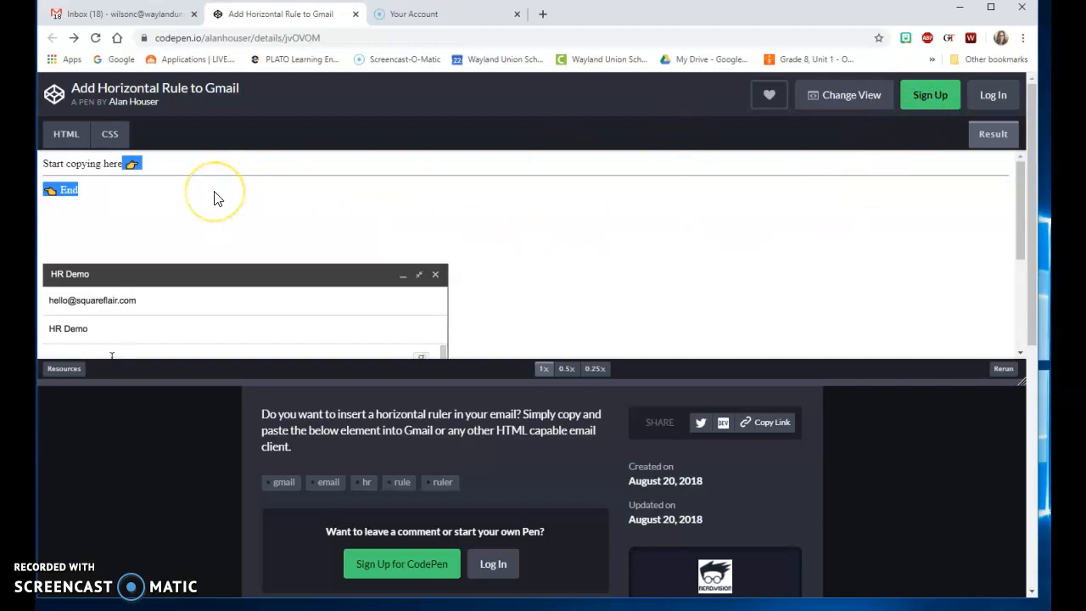
{"action": "type", "text": "I want a link"}
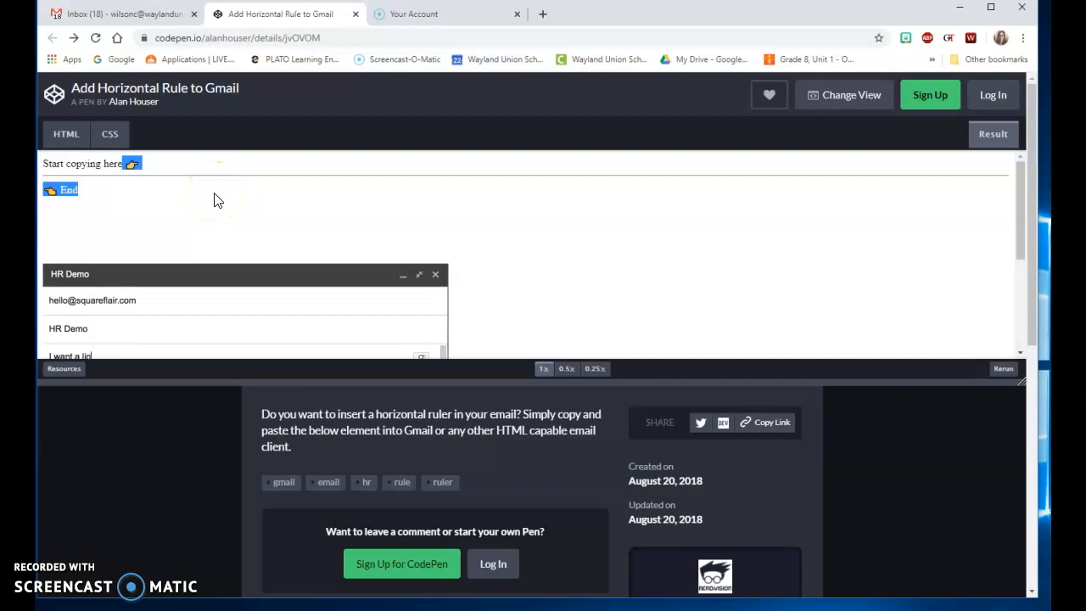